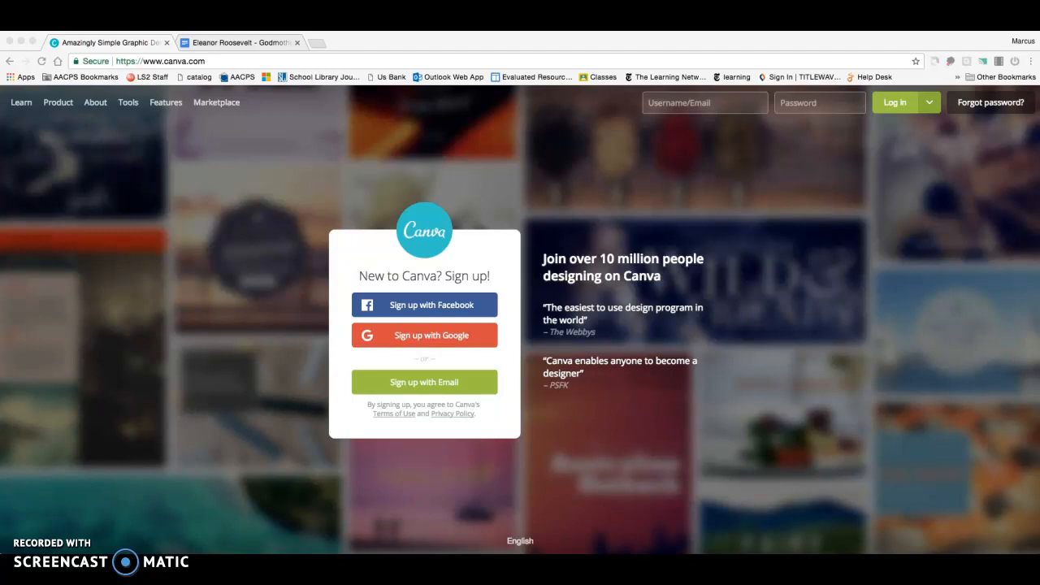
{"action": "mouse_move", "coordinate": [295, 475]}
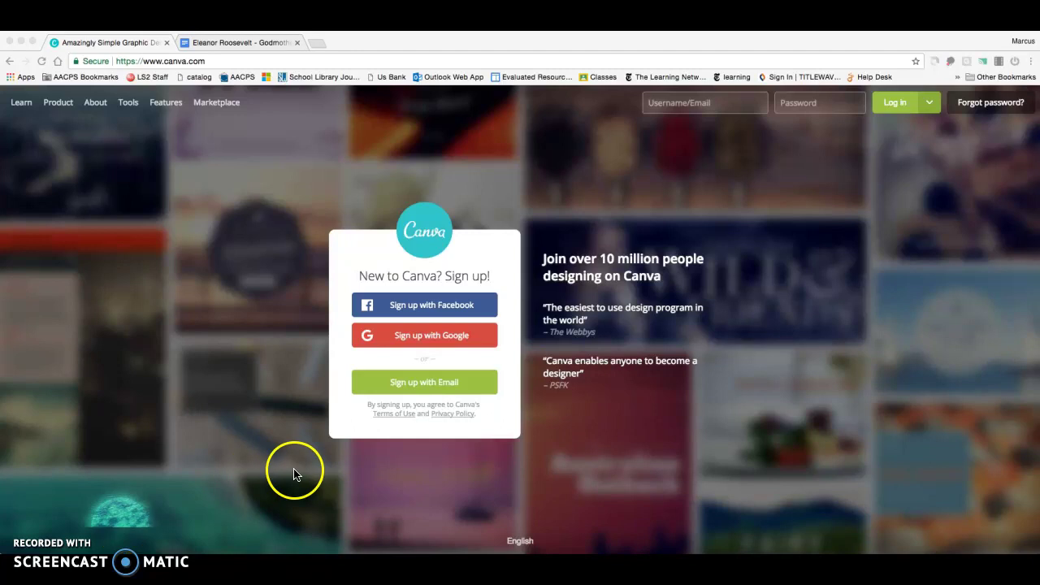
{"action": "mouse_move", "coordinate": [403, 337]}
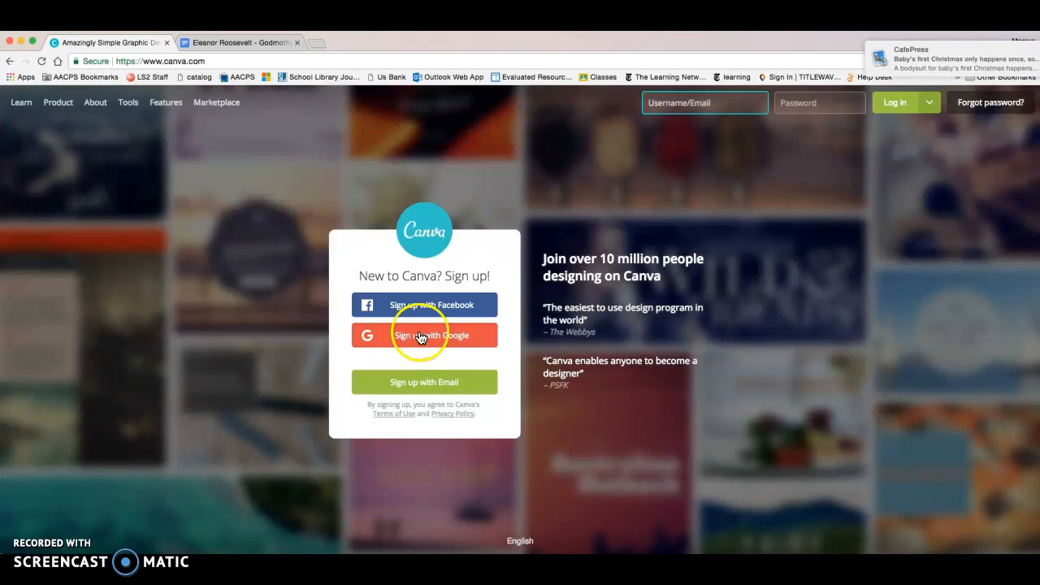
Step: Sign in to Canva with the Google account to reach the new-design page
{"action": "left_click", "coordinate": [424, 335]}
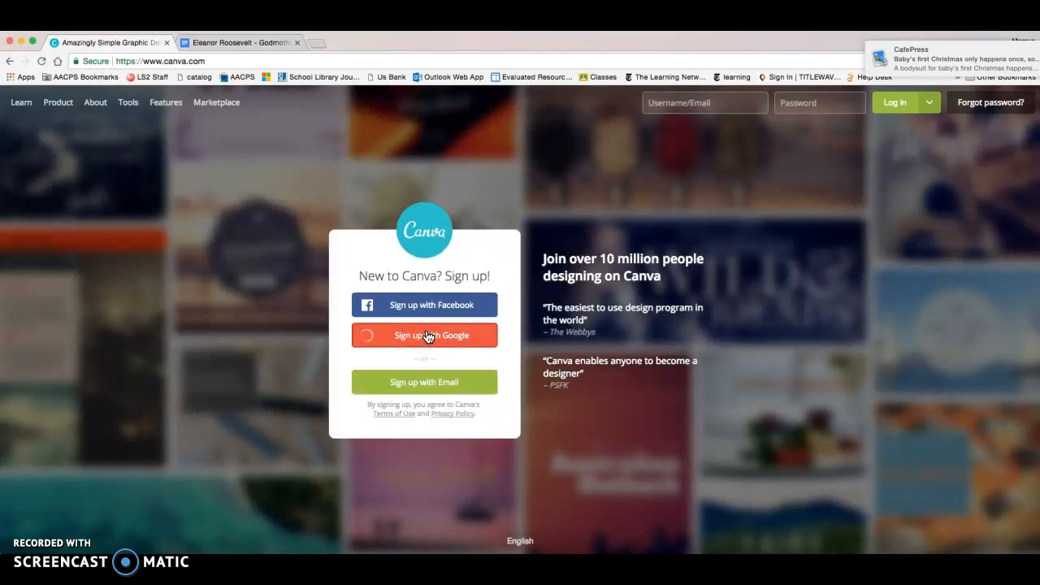
{"action": "left_click", "coordinate": [426, 335]}
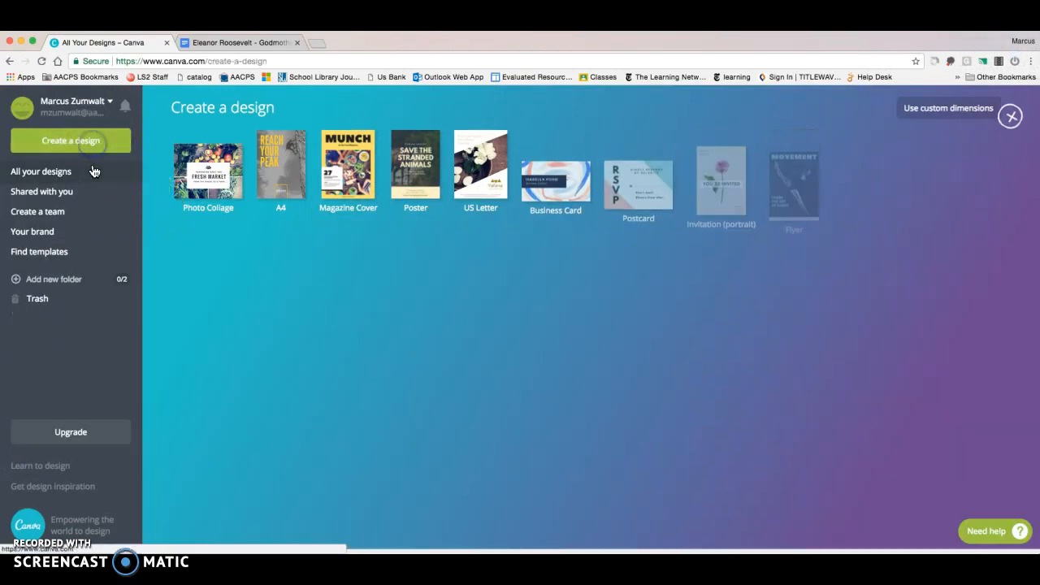
{"action": "left_click", "coordinate": [70, 140]}
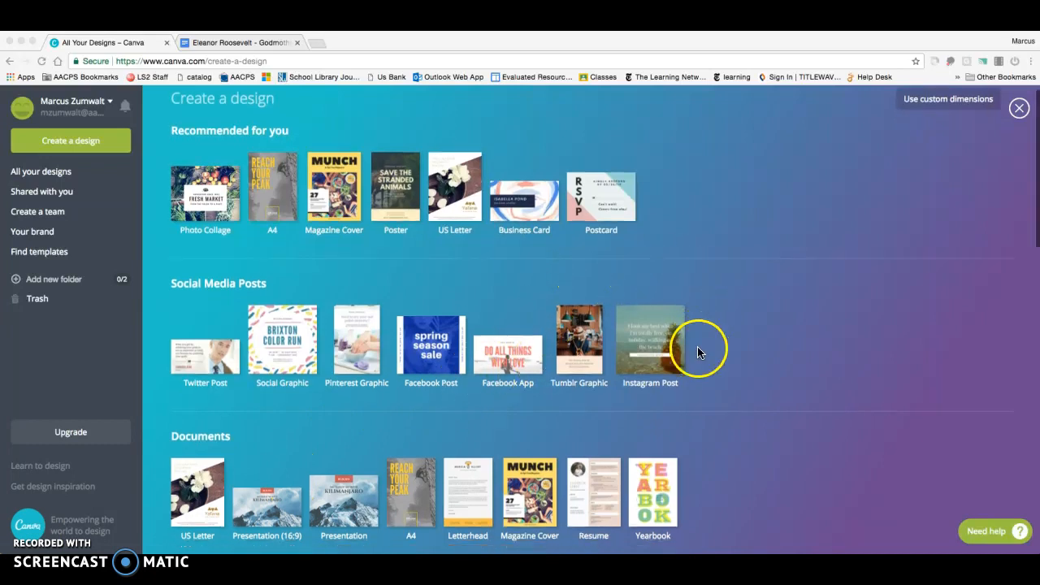
{"action": "scroll", "scroll_direction": "down", "scroll_amount": 3}
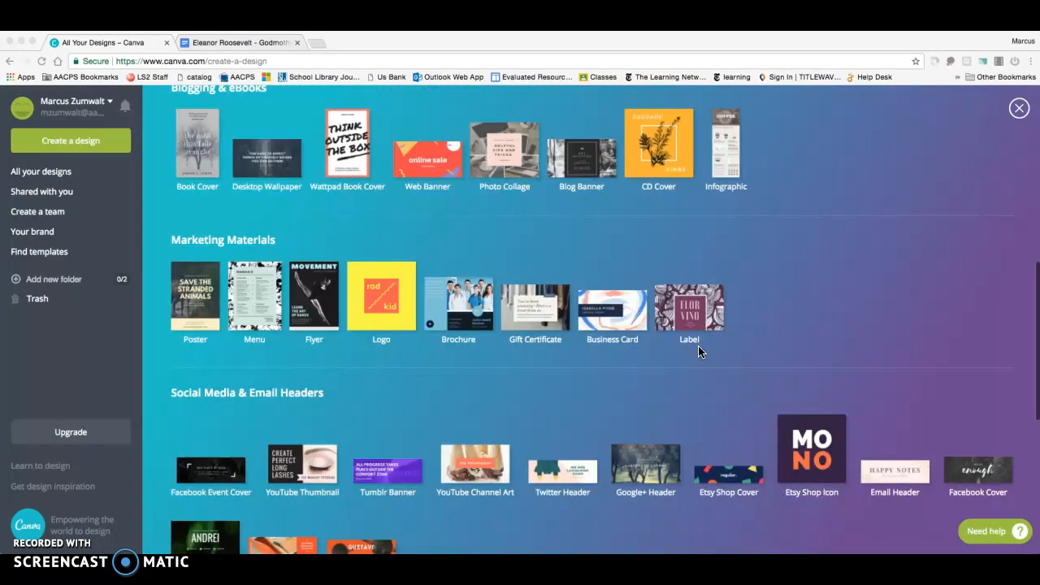
{"action": "scroll", "scroll_direction": "down", "scroll_amount": 3}
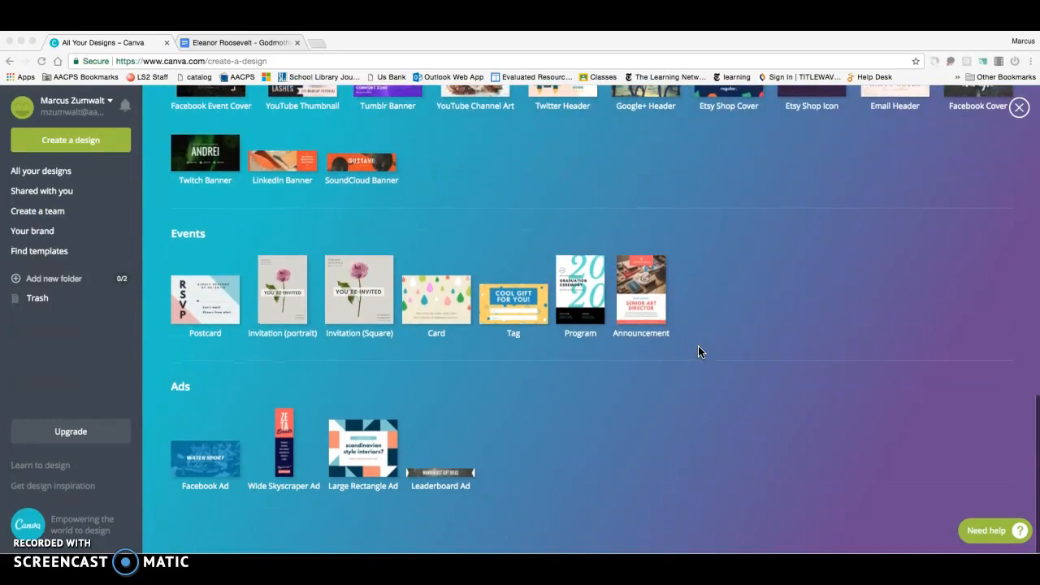
{"action": "scroll", "scroll_direction": "up", "scroll_amount": 3}
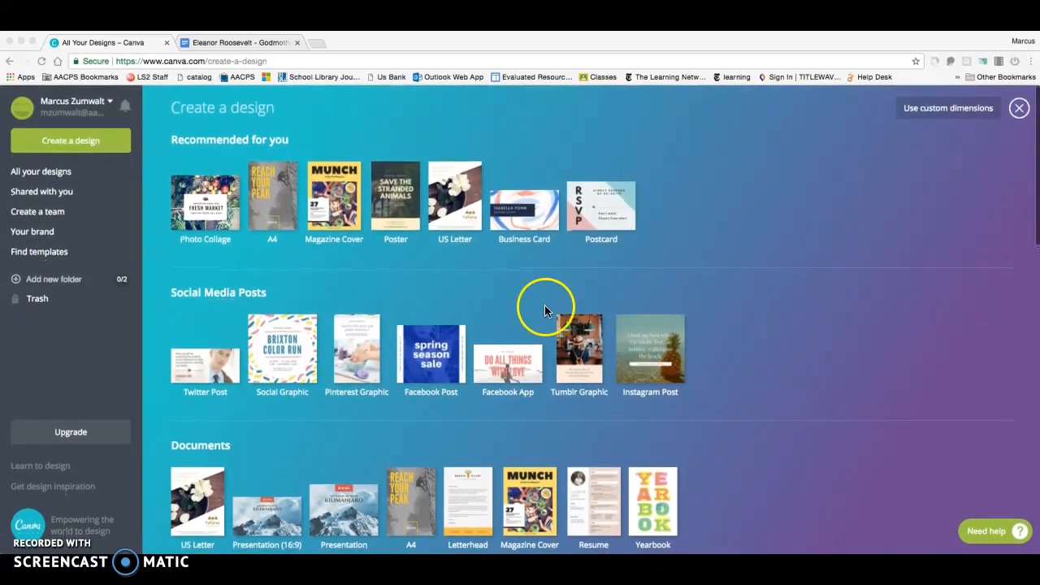
{"action": "mouse_move", "coordinate": [202, 242]}
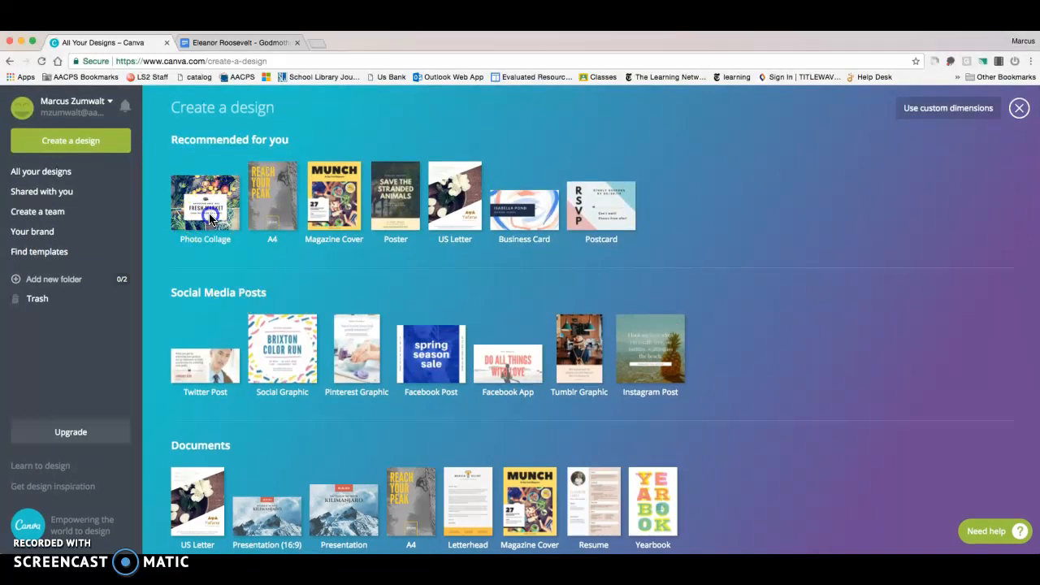
Step: Start a new Photo Collage and apply the Mammals layout from the Layouts panel
{"action": "left_click", "coordinate": [205, 199]}
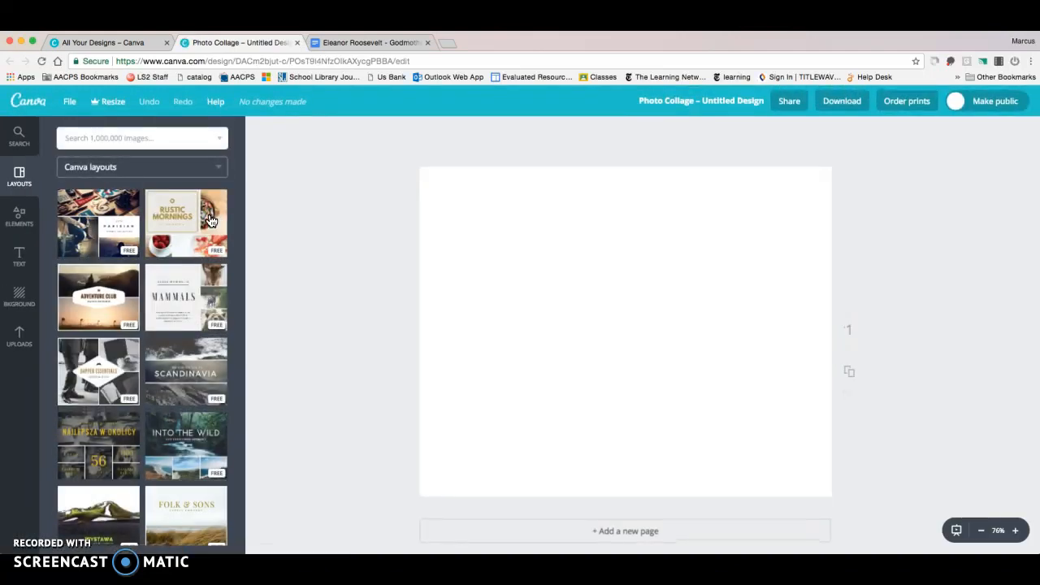
{"action": "scroll", "scroll_direction": "down", "scroll_amount": 3}
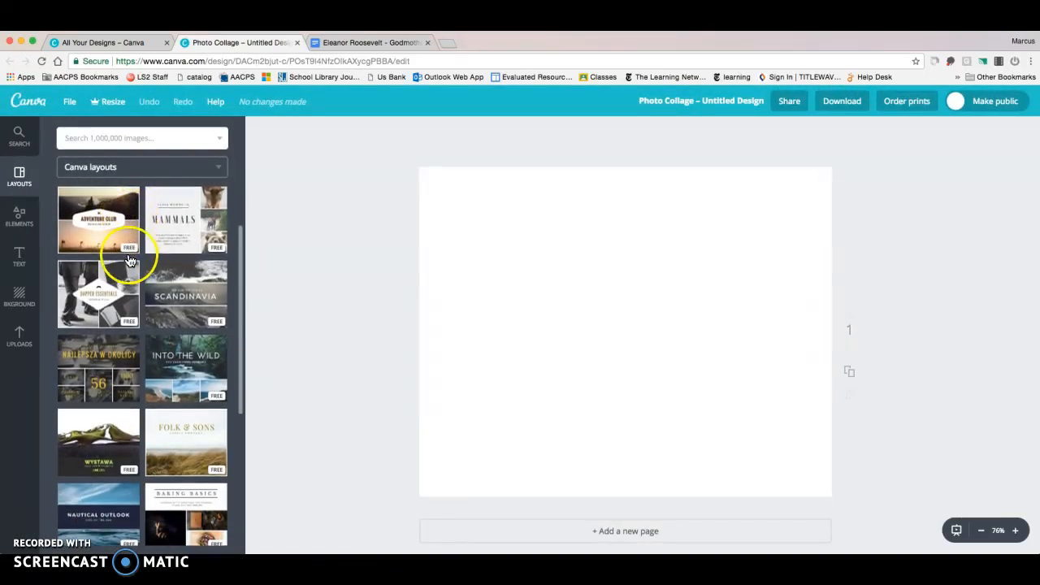
{"action": "scroll", "scroll_direction": "down", "scroll_amount": 3}
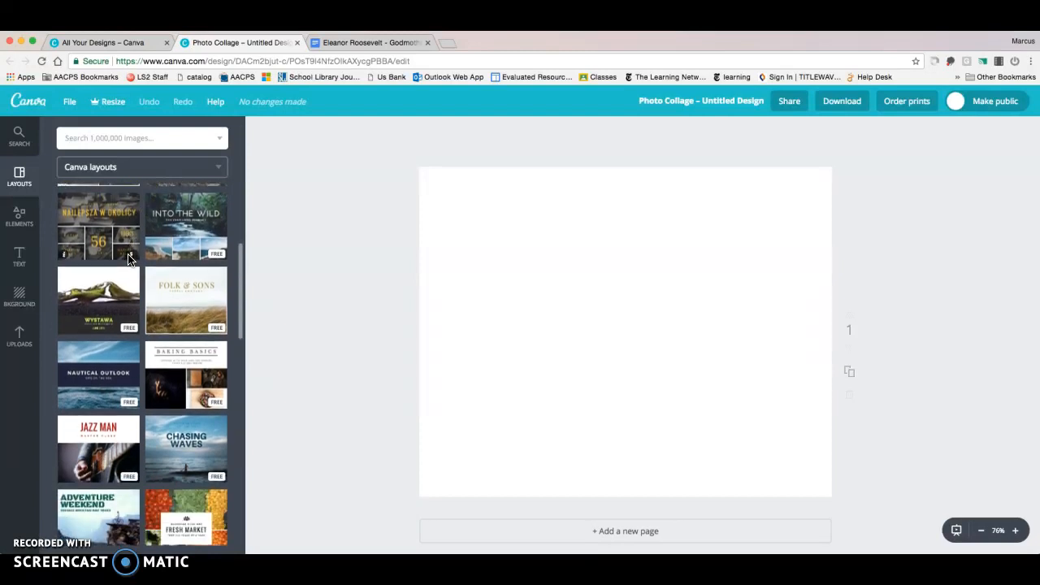
{"action": "mouse_move", "coordinate": [217, 260]}
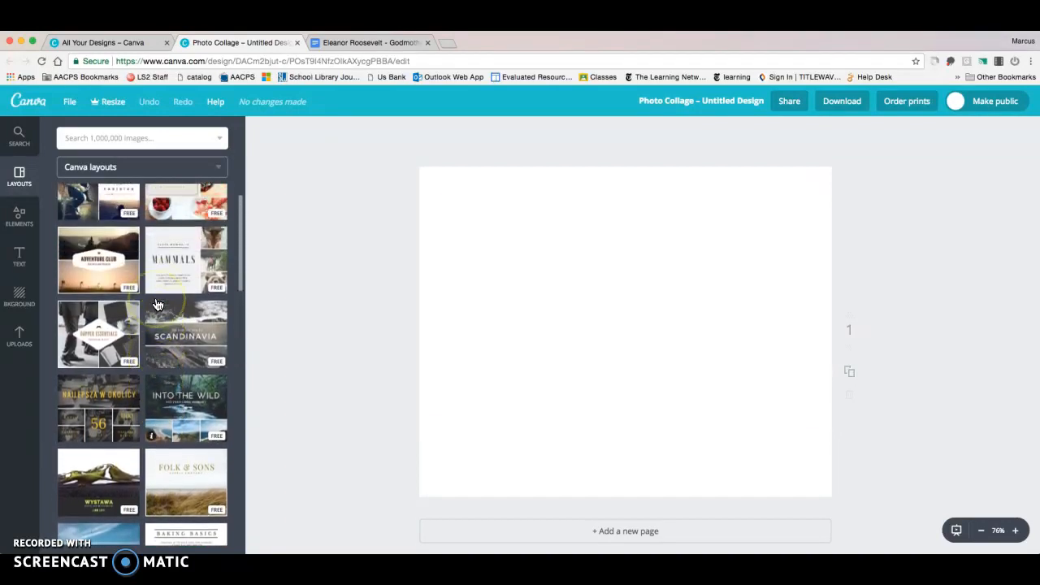
{"action": "scroll", "scroll_direction": "down", "scroll_amount": 3}
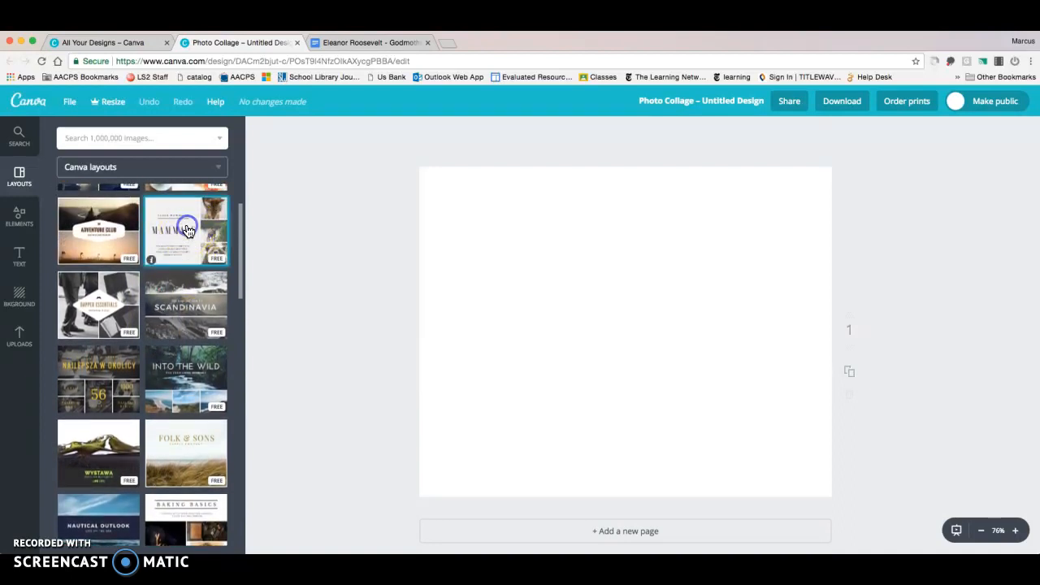
{"action": "left_click", "coordinate": [185, 230]}
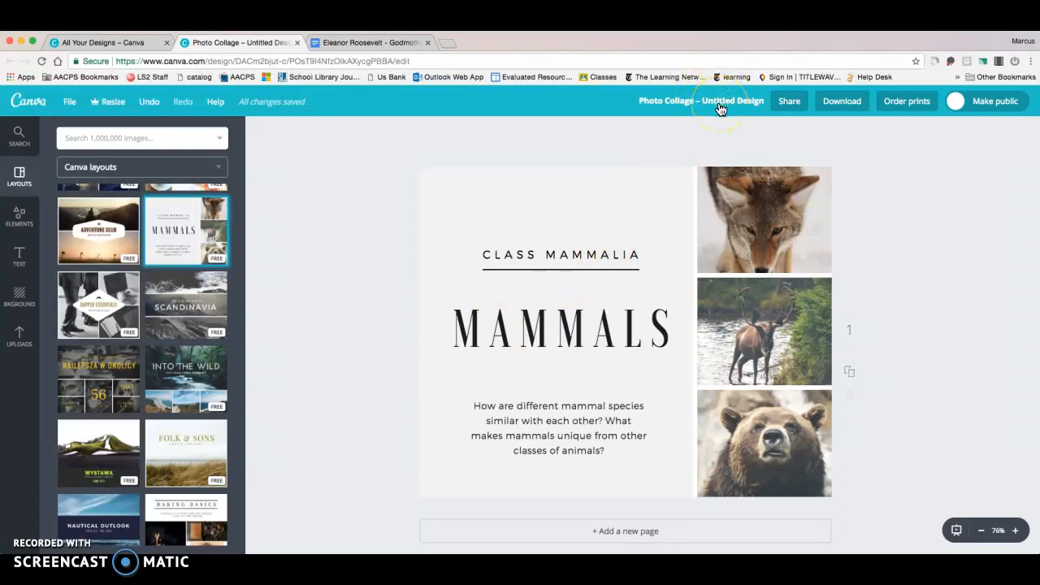
{"action": "mouse_move", "coordinate": [720, 107]}
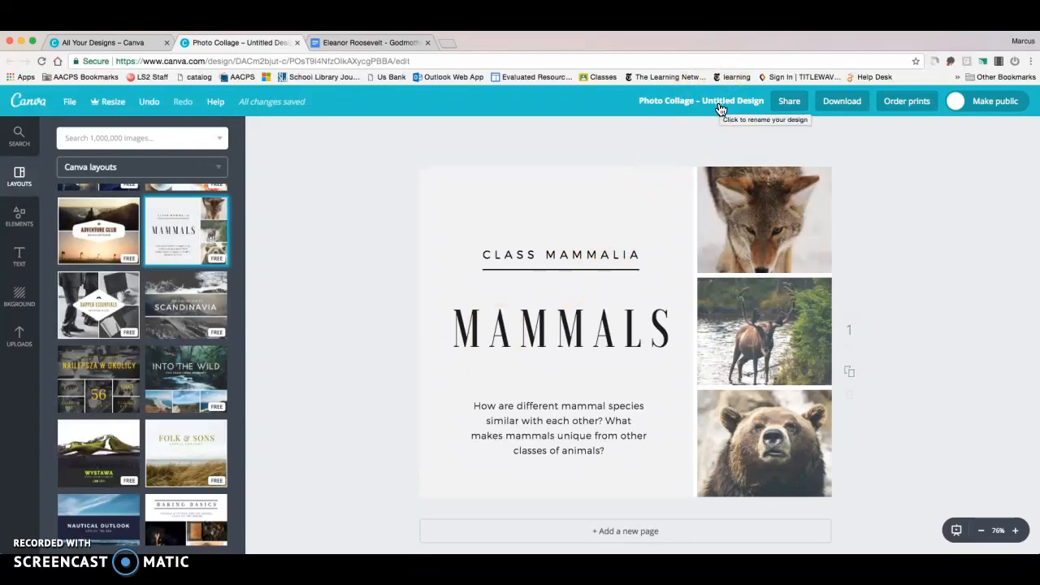
Step: Rename the Untitled Design to 'Eleanor Roosevelt'
{"action": "left_click", "coordinate": [702, 101]}
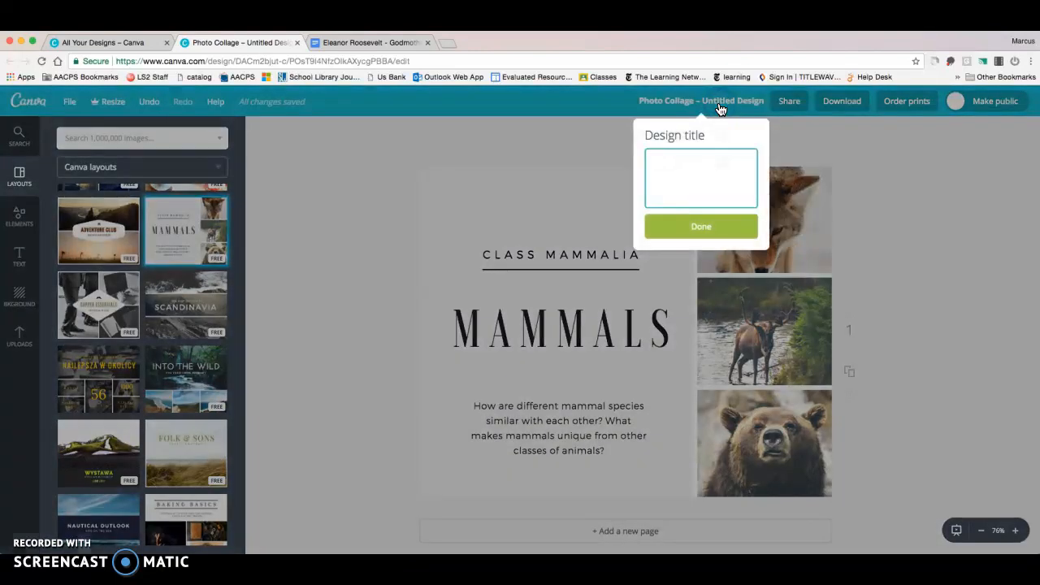
{"action": "type", "text": "Eleanor Roosevelt"}
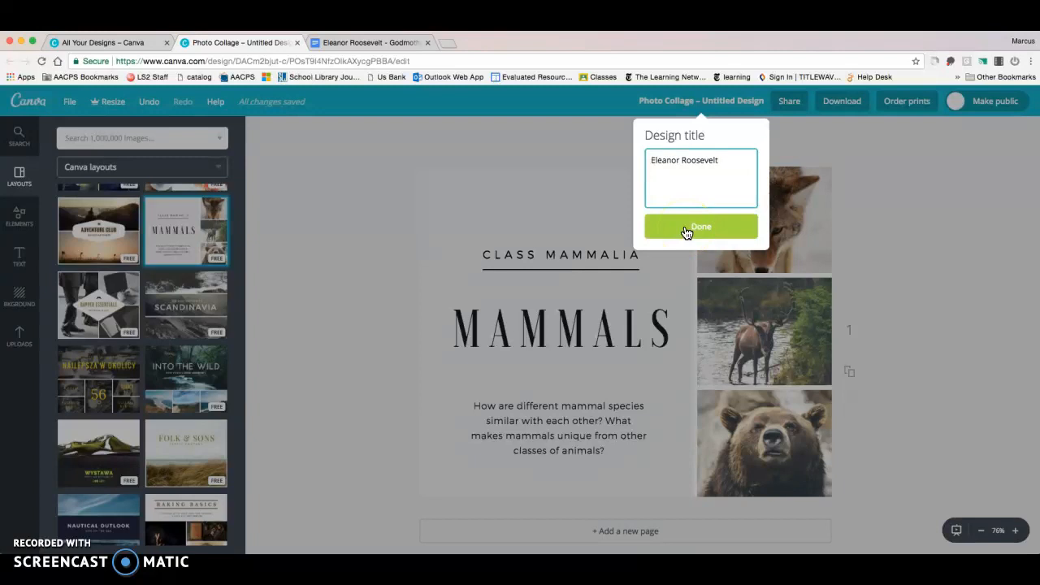
{"action": "left_click", "coordinate": [700, 225]}
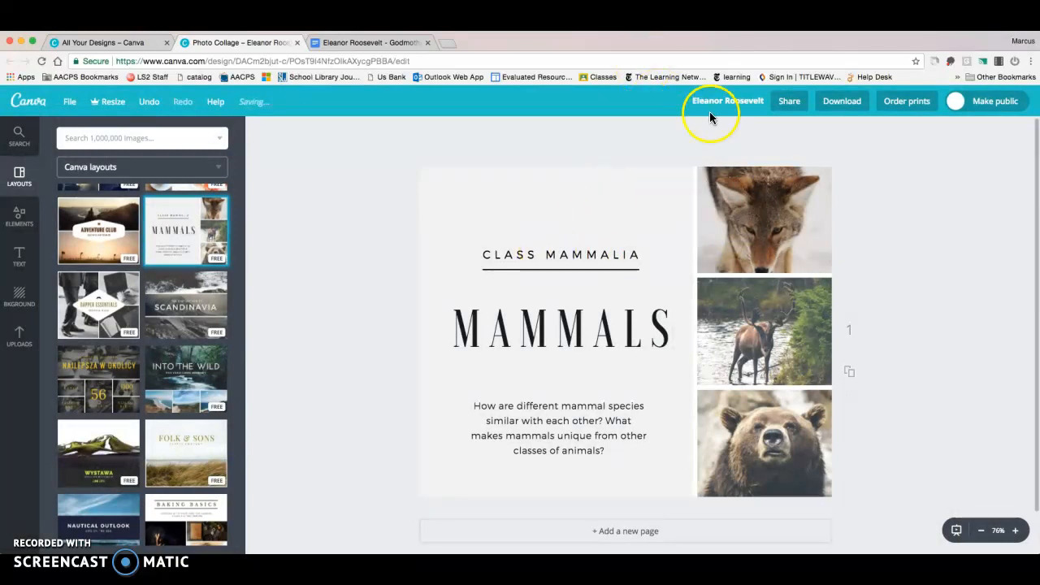
{"action": "mouse_move", "coordinate": [727, 106]}
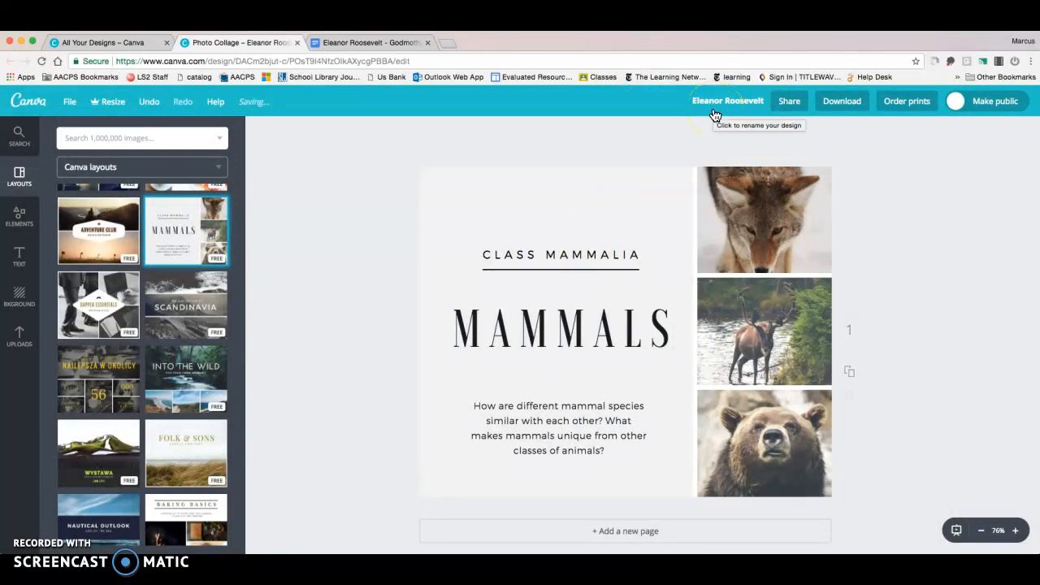
Step: Change the MAMMALS heading to 'ELEANOR ROOSEVELT' and reduce its size so both words fit
{"action": "left_click", "coordinate": [542, 331]}
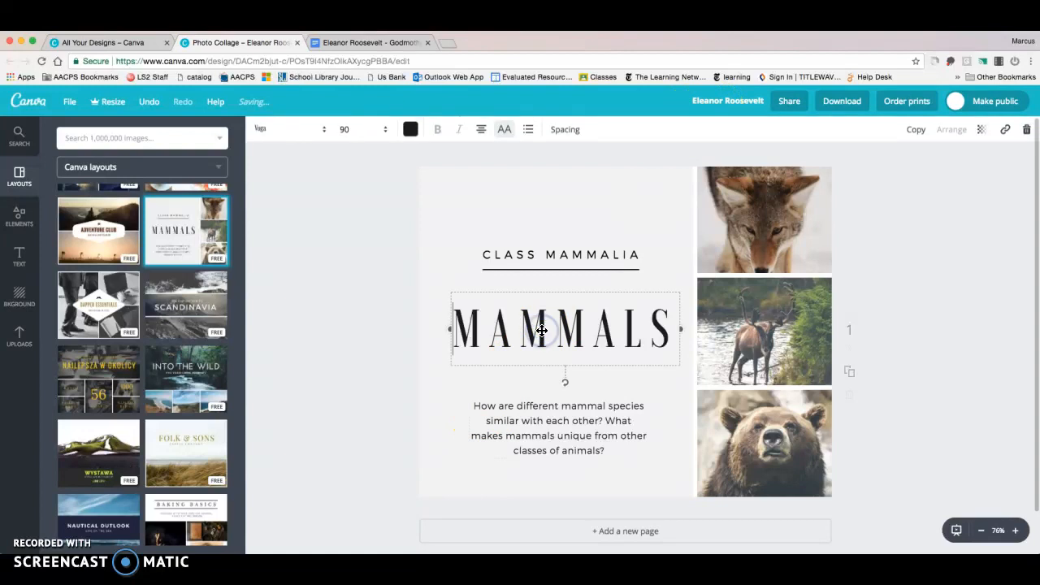
{"action": "type", "text": "E L"}
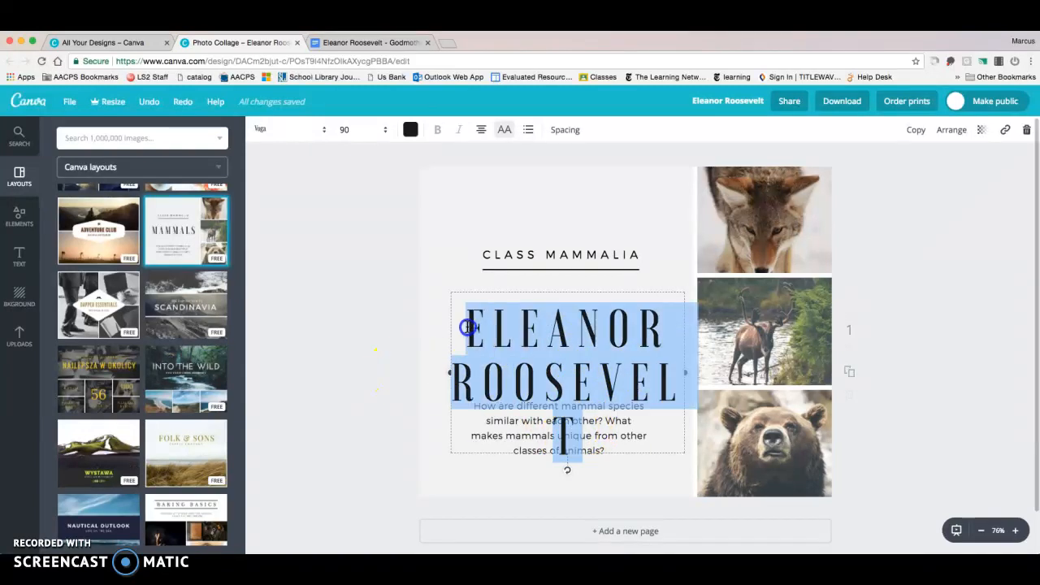
{"action": "left_click", "coordinate": [387, 130]}
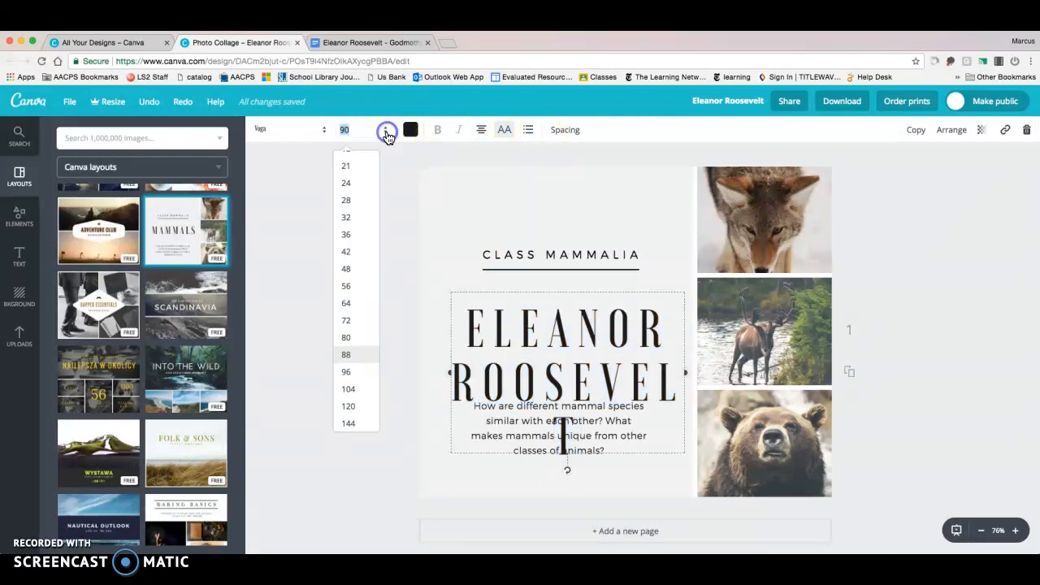
{"action": "left_click", "coordinate": [345, 320]}
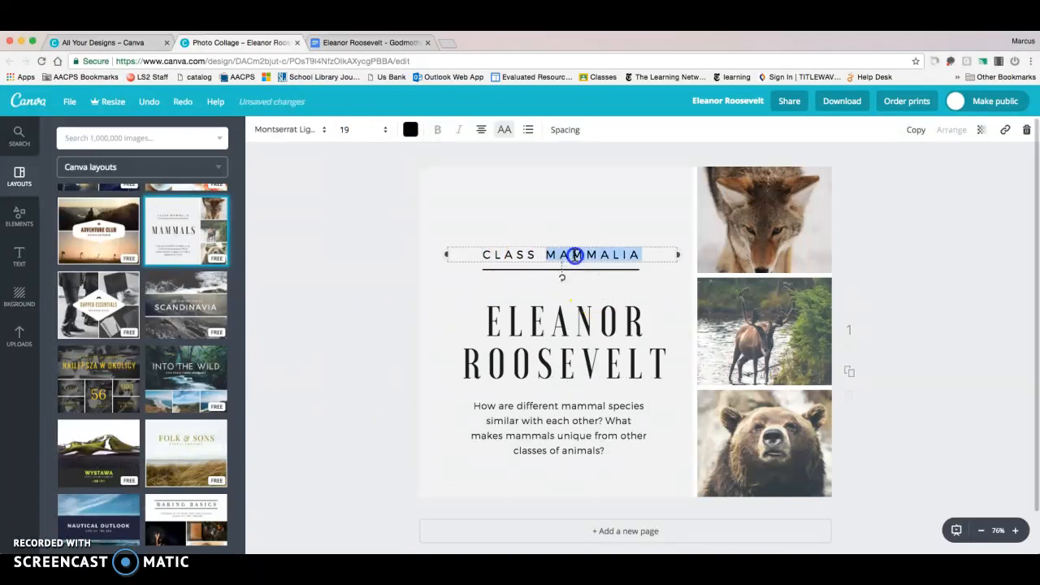
Step: Set the subtitle to 'THE GODMOTHER OF HUMAN RIGHTS' and position it above the heading
{"action": "type", "text": "THE GODMOTHER OF HUMAN RIGHTS"}
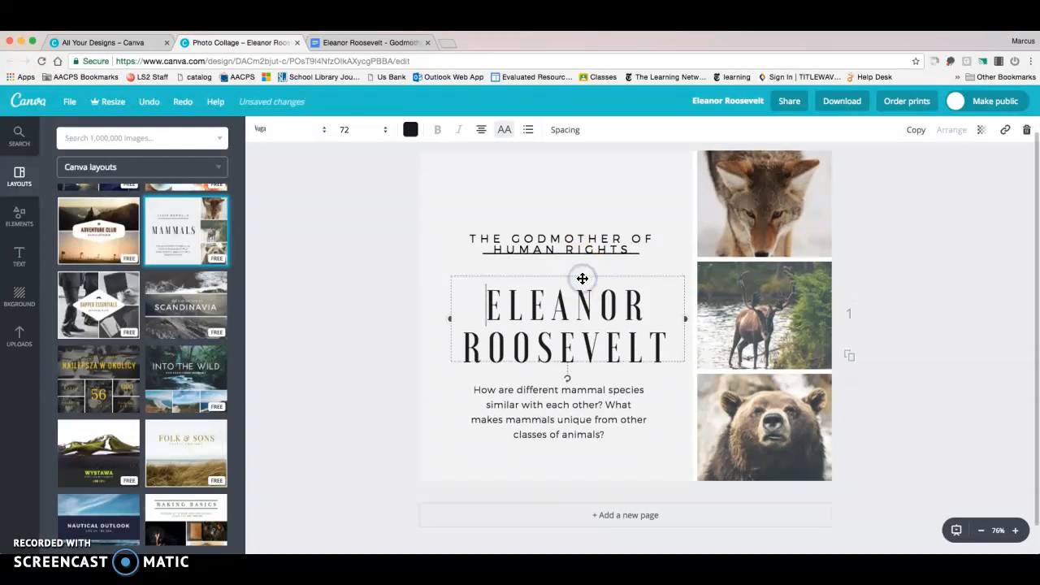
{"action": "left_click", "coordinate": [561, 243]}
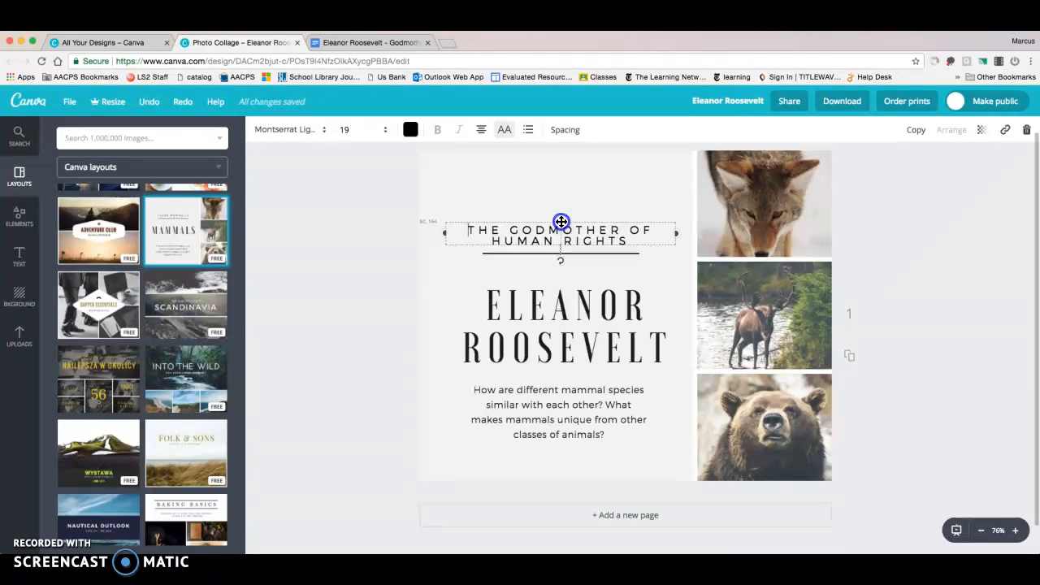
{"action": "left_click_drag", "start_coordinate": [561, 234], "coordinate": [565, 234]}
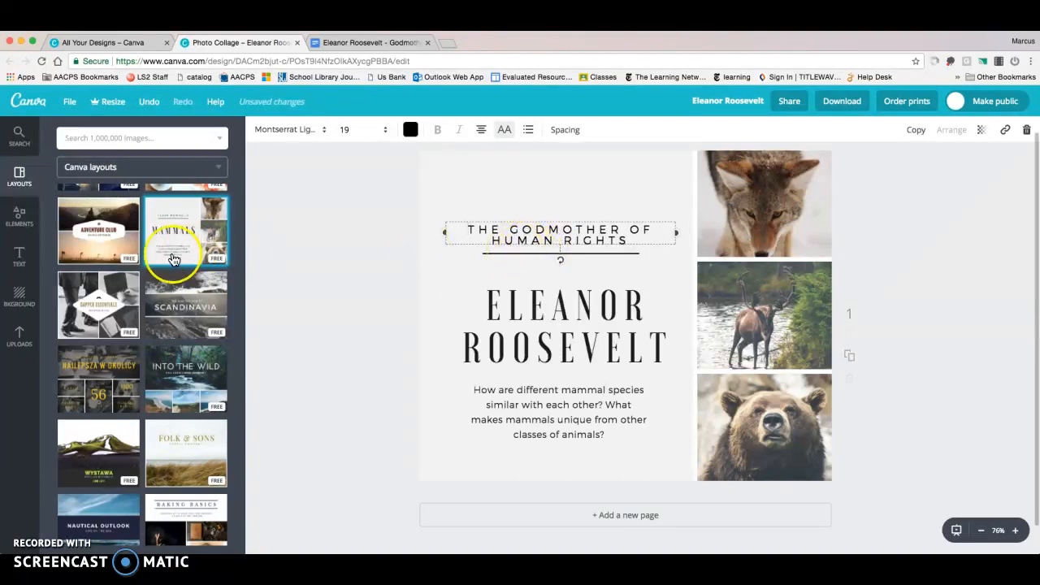
{"action": "mouse_move", "coordinate": [171, 163]}
{"action": "type", "text": "e"}
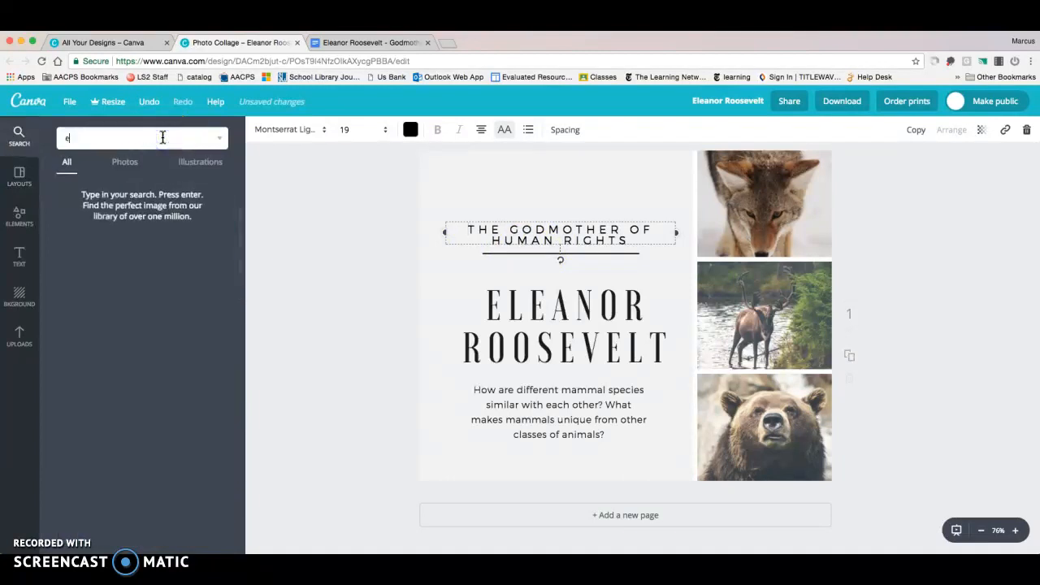
Step: Search the image library for 'eleanor roosevelt', then show my uploaded Roosevelt photos
{"action": "type", "text": "leanor roosevel"}
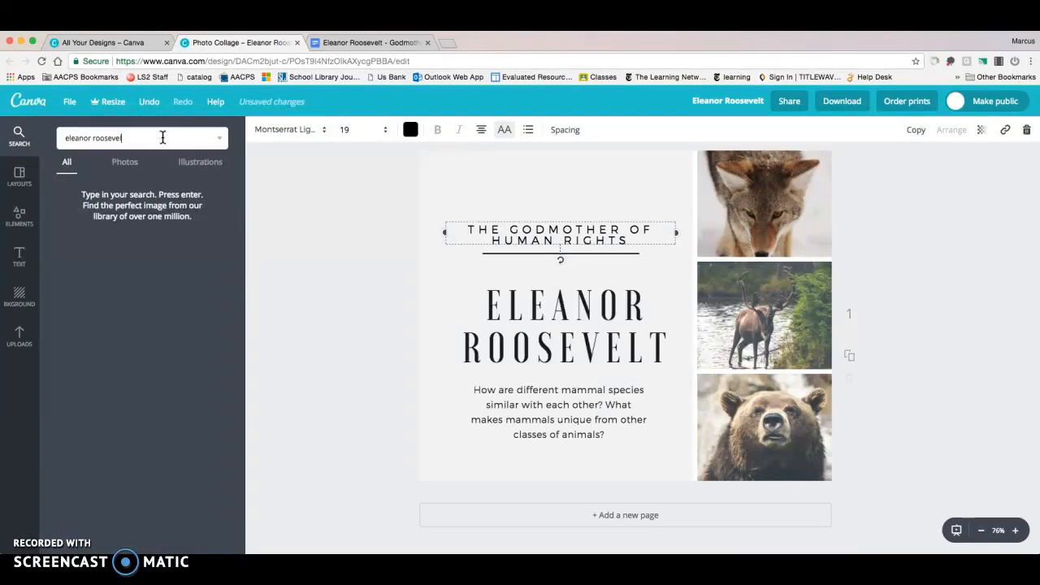
{"action": "key", "text": "Enter"}
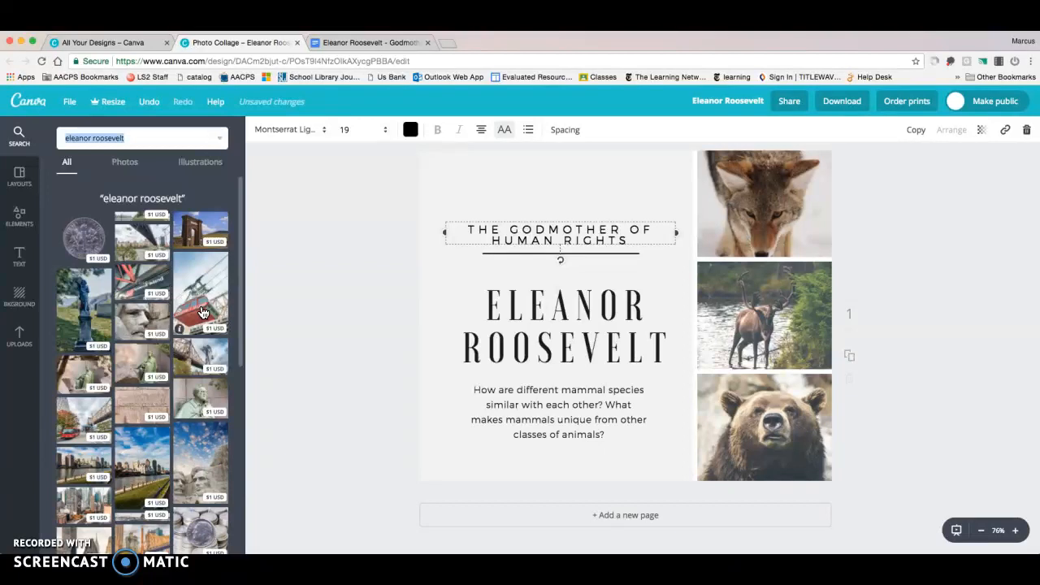
{"action": "left_click", "coordinate": [19, 336]}
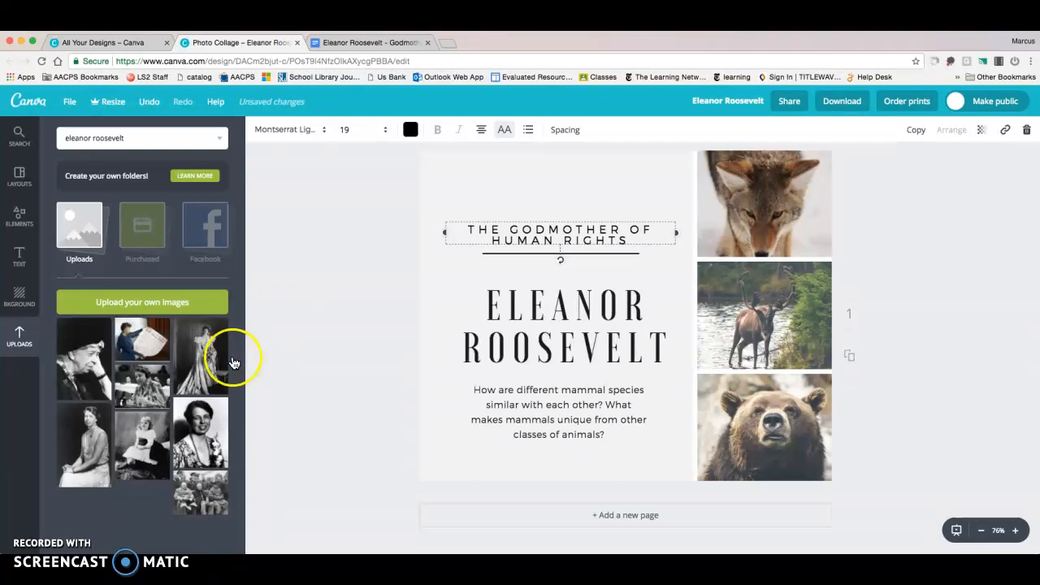
{"action": "mouse_move", "coordinate": [176, 308]}
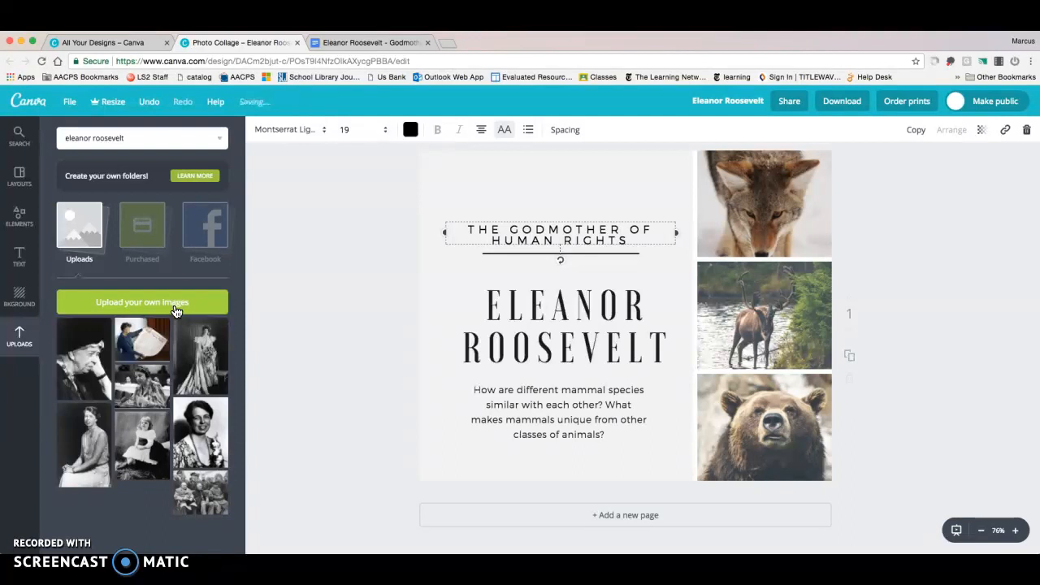
{"action": "mouse_move", "coordinate": [598, 332]}
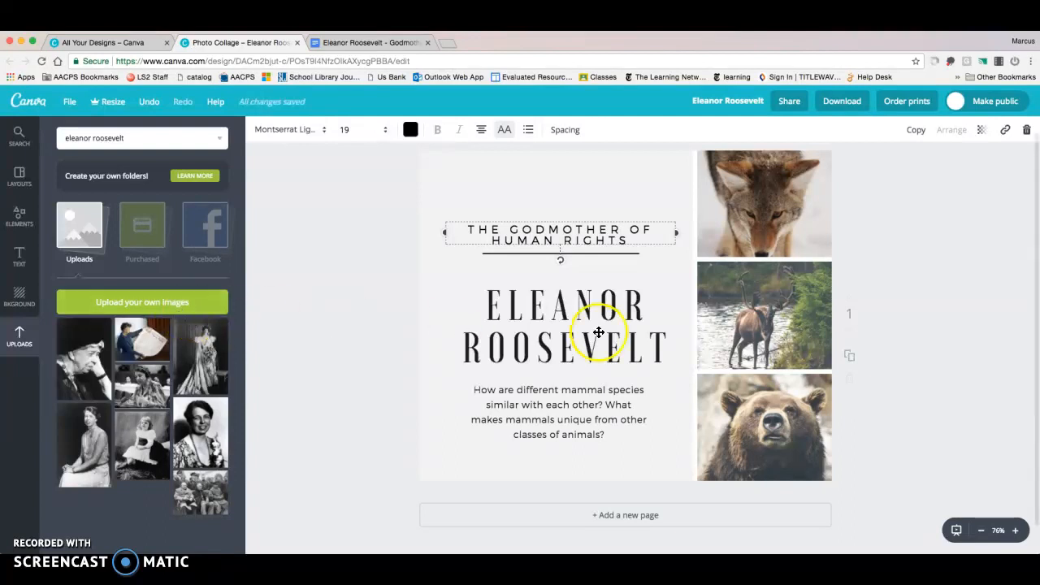
{"action": "mouse_move", "coordinate": [783, 224]}
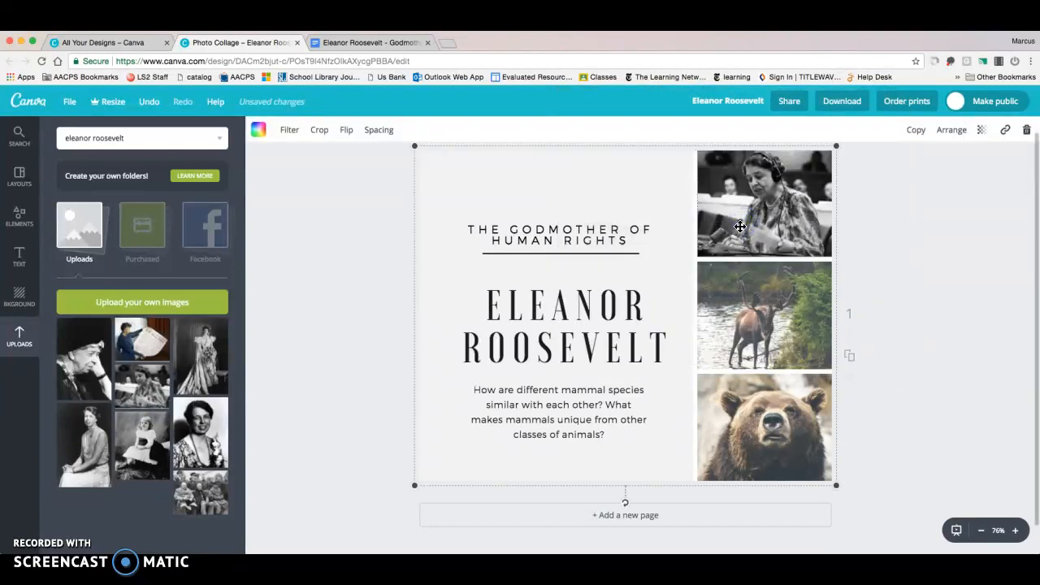
{"action": "mouse_move", "coordinate": [295, 310]}
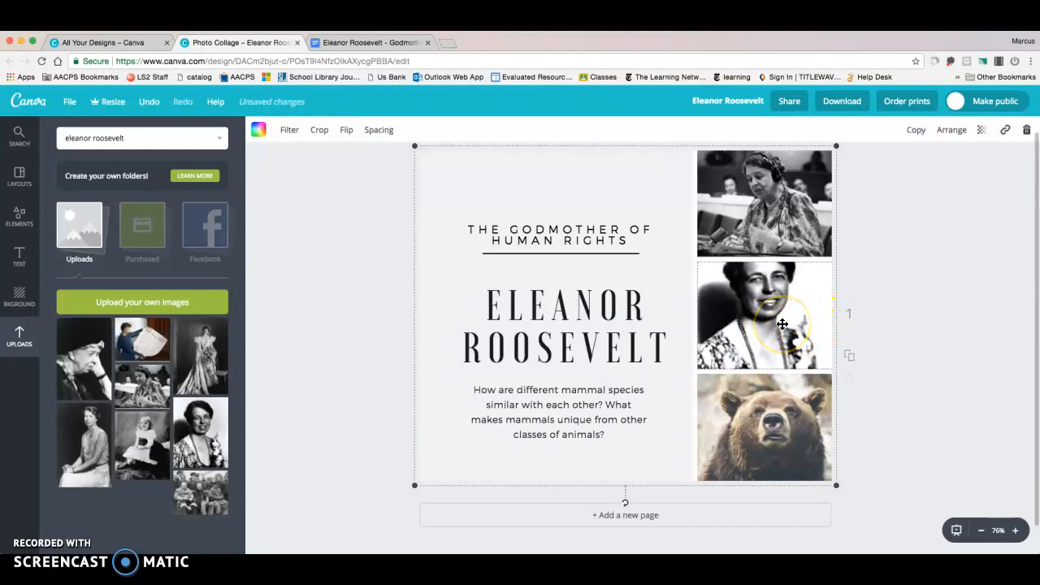
Step: Recrop the middle Roosevelt photo so the portrait is centred on her face
{"action": "double_click", "coordinate": [763, 316]}
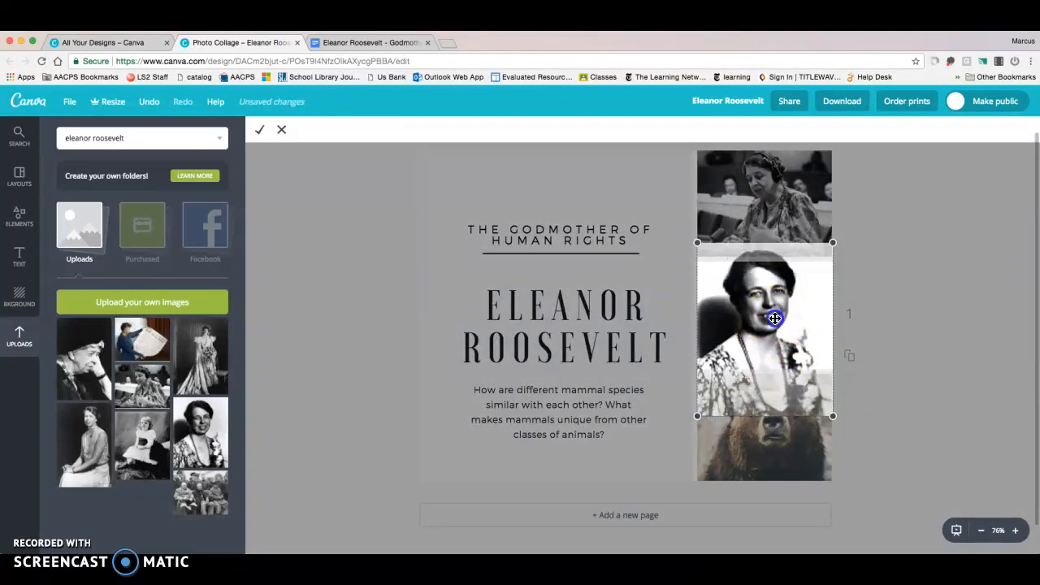
{"action": "left_click_drag", "start_coordinate": [771, 317], "coordinate": [772, 333]}
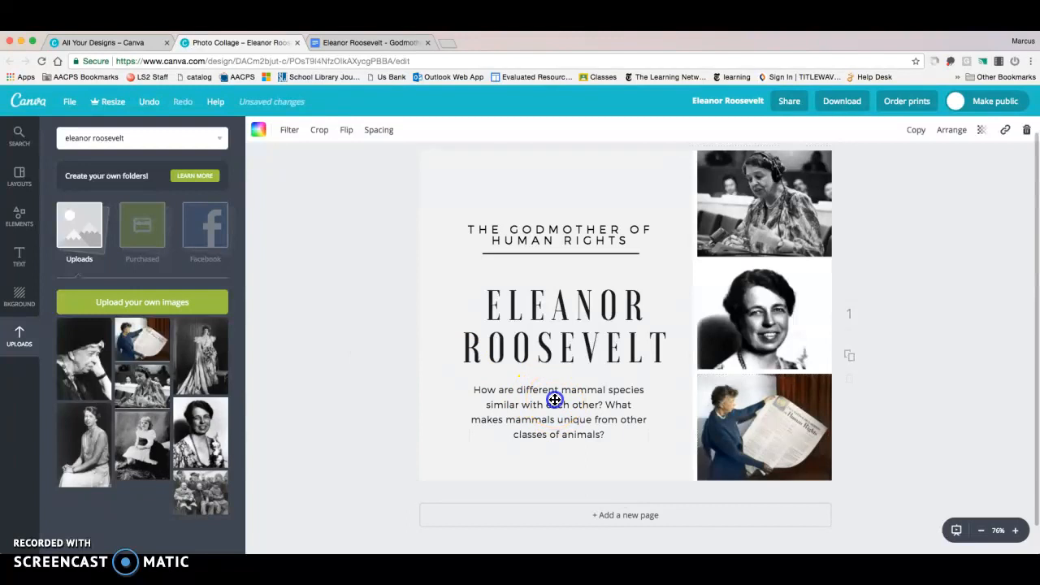
Step: Copy the Roosevelt biography paragraph from the Google Doc for the collage placeholder
{"action": "double_click", "coordinate": [557, 403]}
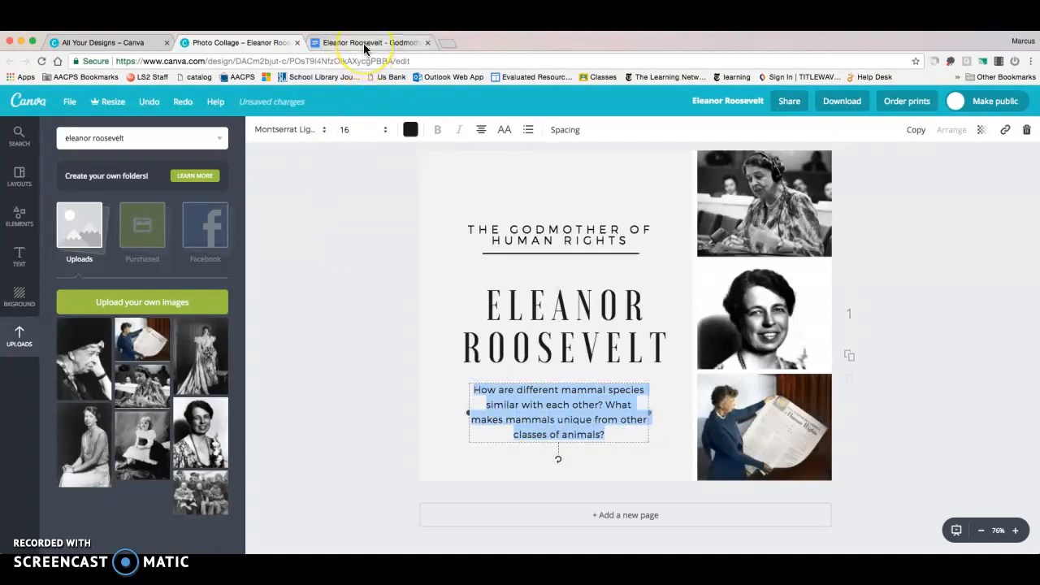
{"action": "left_click", "coordinate": [370, 43]}
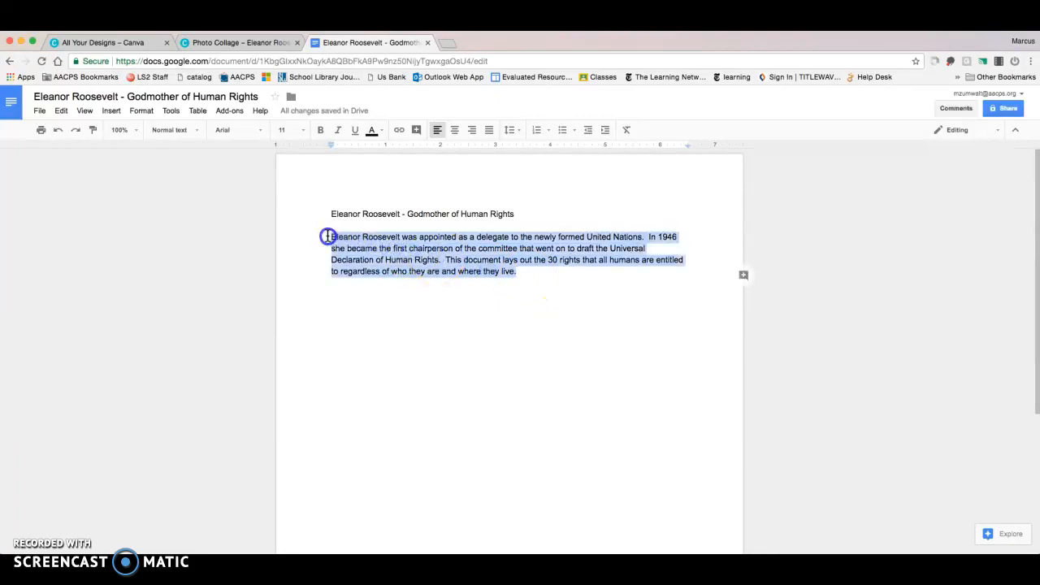
{"action": "right_click", "coordinate": [422, 260]}
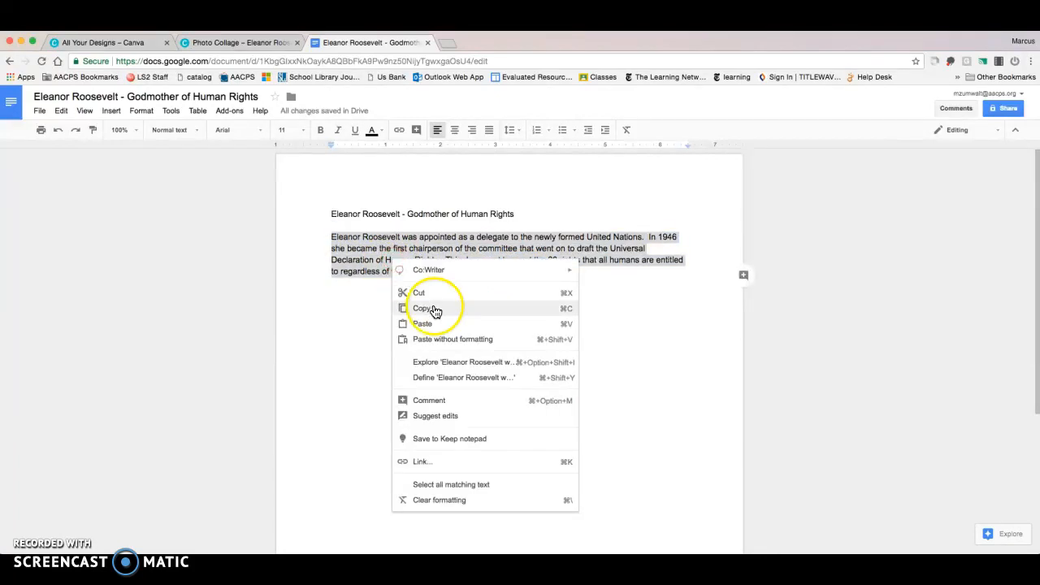
{"action": "left_click", "coordinate": [244, 42]}
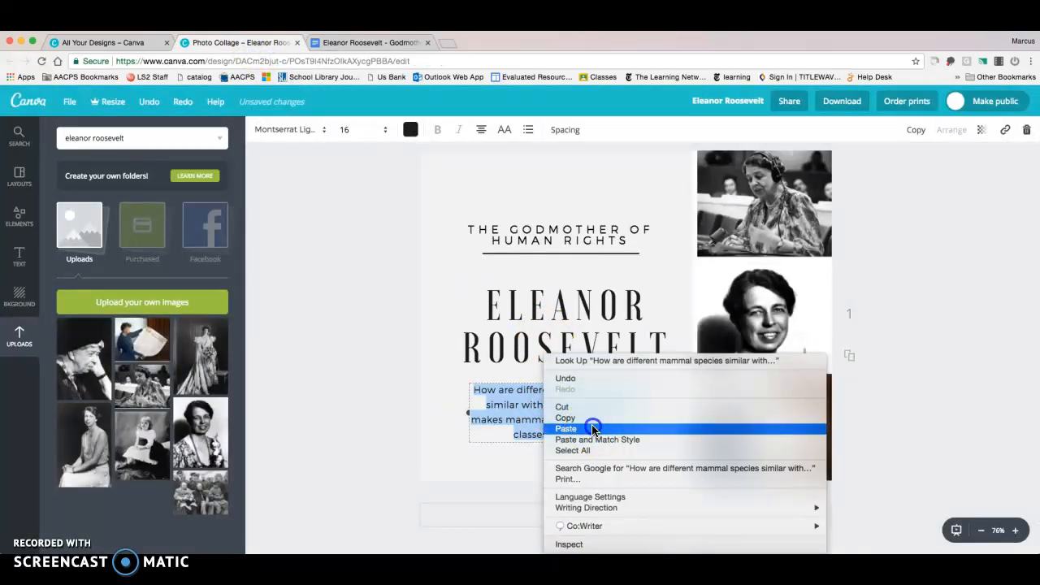
Step: Paste the Roosevelt paragraph over the placeholder text and set its size to 14
{"action": "left_click", "coordinate": [565, 428]}
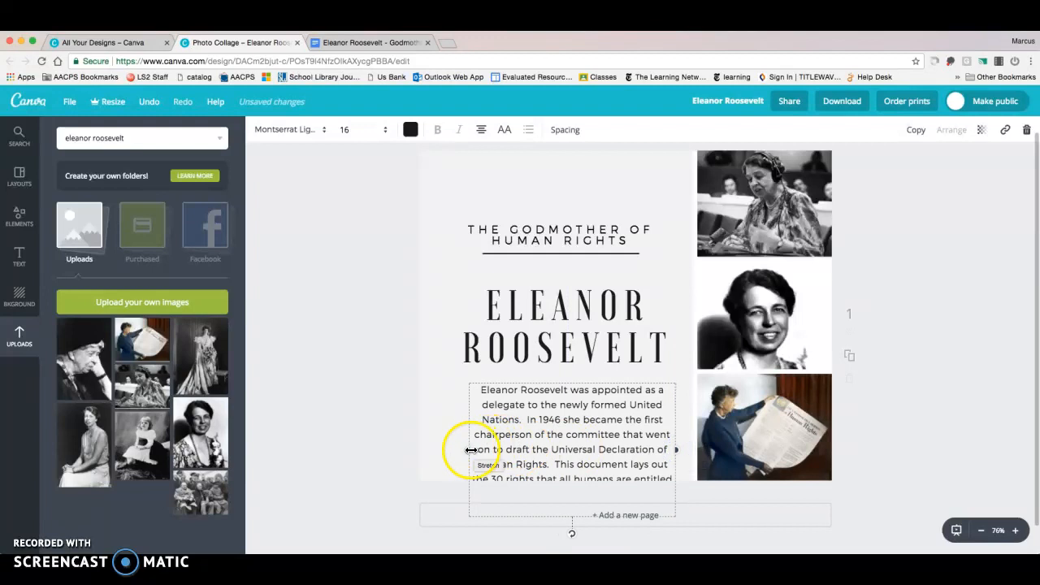
{"action": "double_click", "coordinate": [533, 452]}
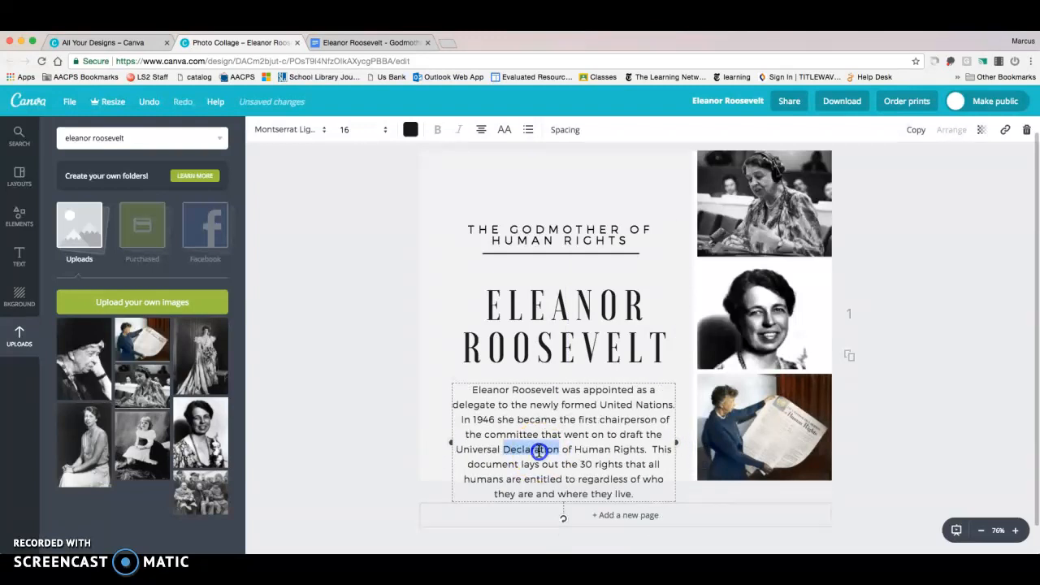
{"action": "left_click", "coordinate": [387, 130]}
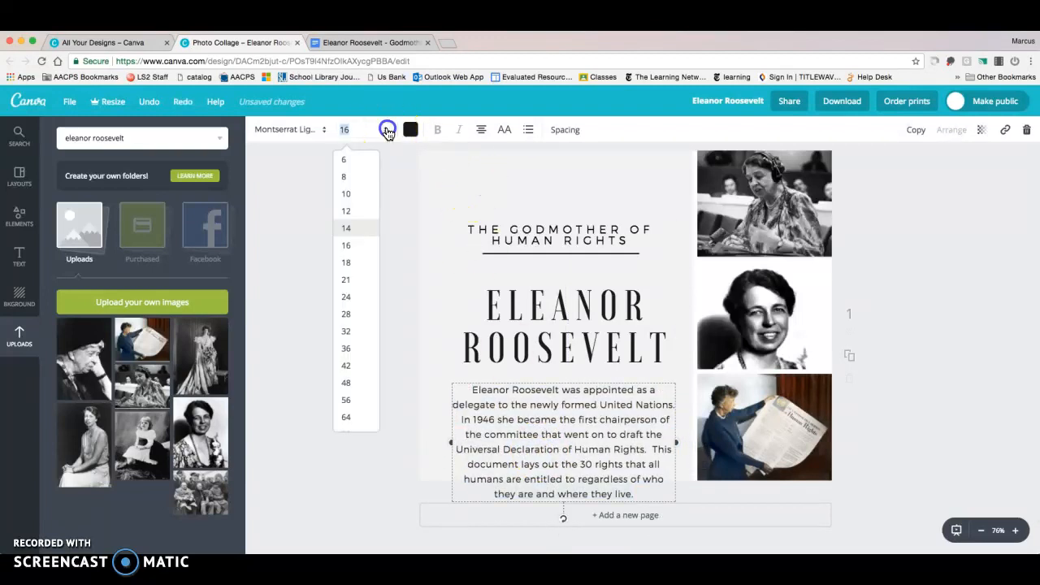
{"action": "left_click", "coordinate": [345, 228]}
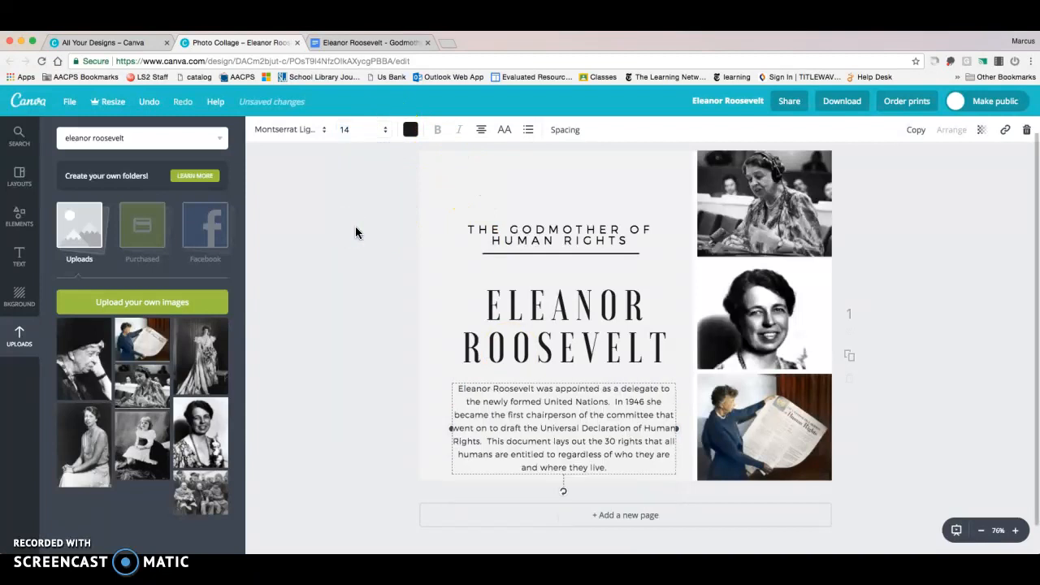
{"action": "left_click", "coordinate": [861, 258]}
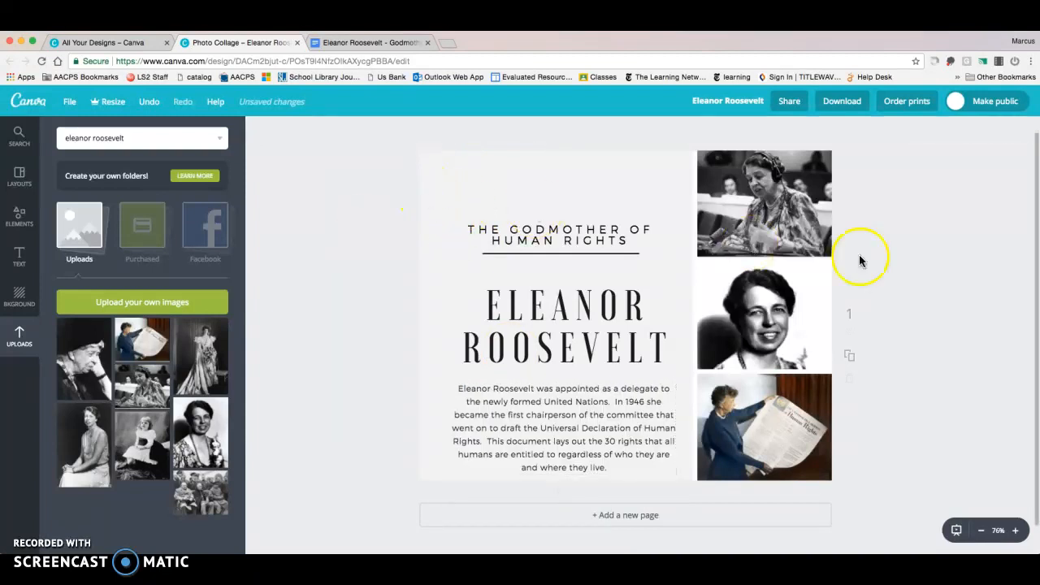
{"action": "mouse_move", "coordinate": [900, 262]}
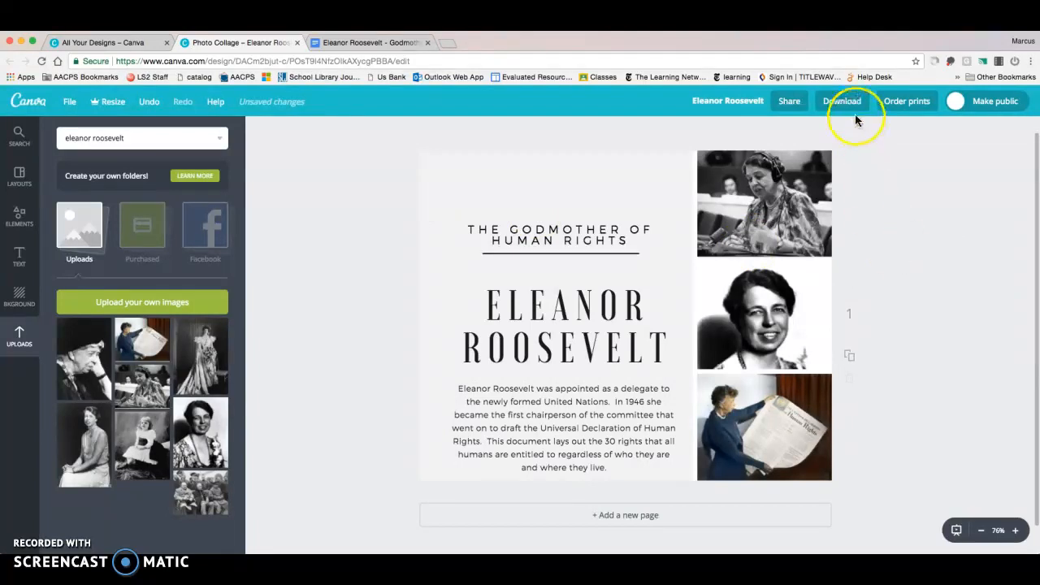
Step: Download the collage as a PDF – Print file
{"action": "left_click", "coordinate": [841, 100]}
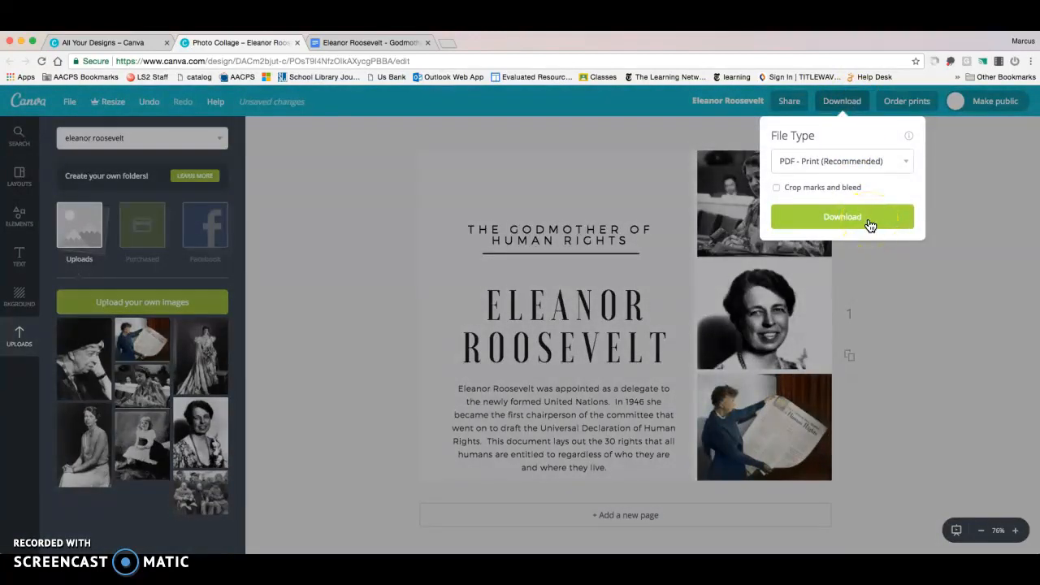
{"action": "left_click", "coordinate": [841, 218]}
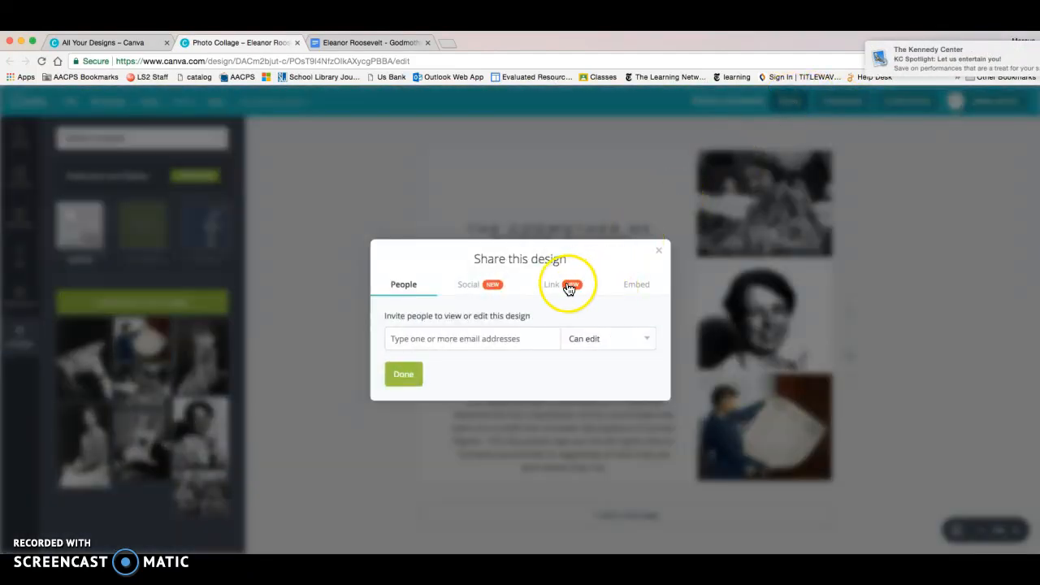
Step: View the design's shareable link, then close the sharing window
{"action": "left_click", "coordinate": [551, 284]}
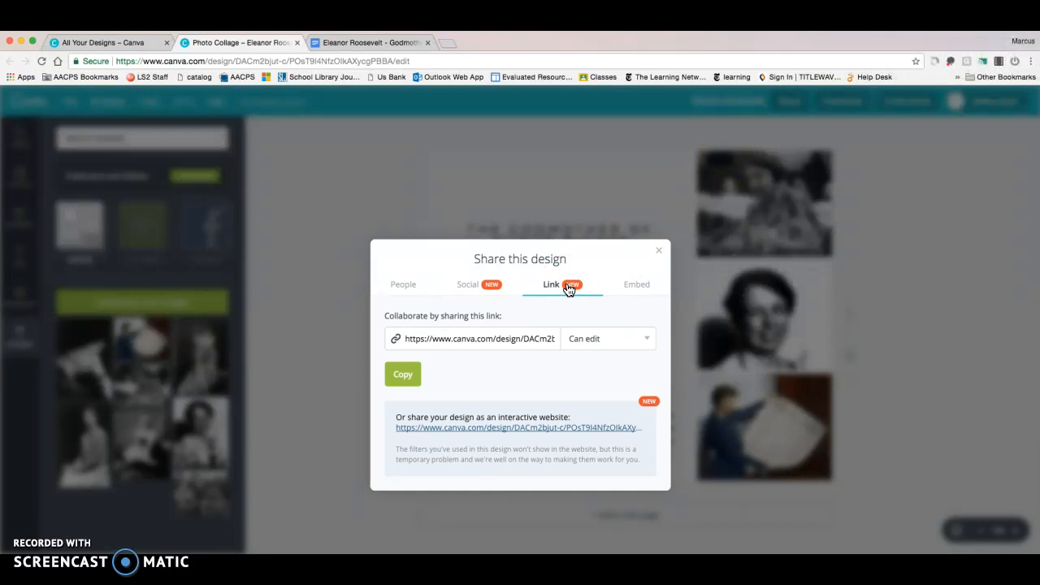
{"action": "left_click", "coordinate": [658, 250]}
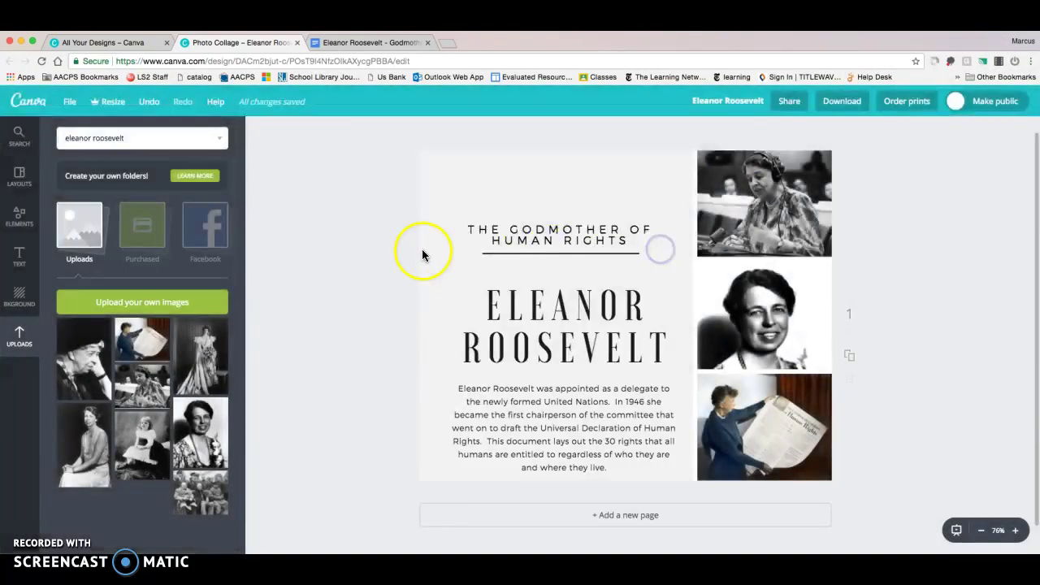